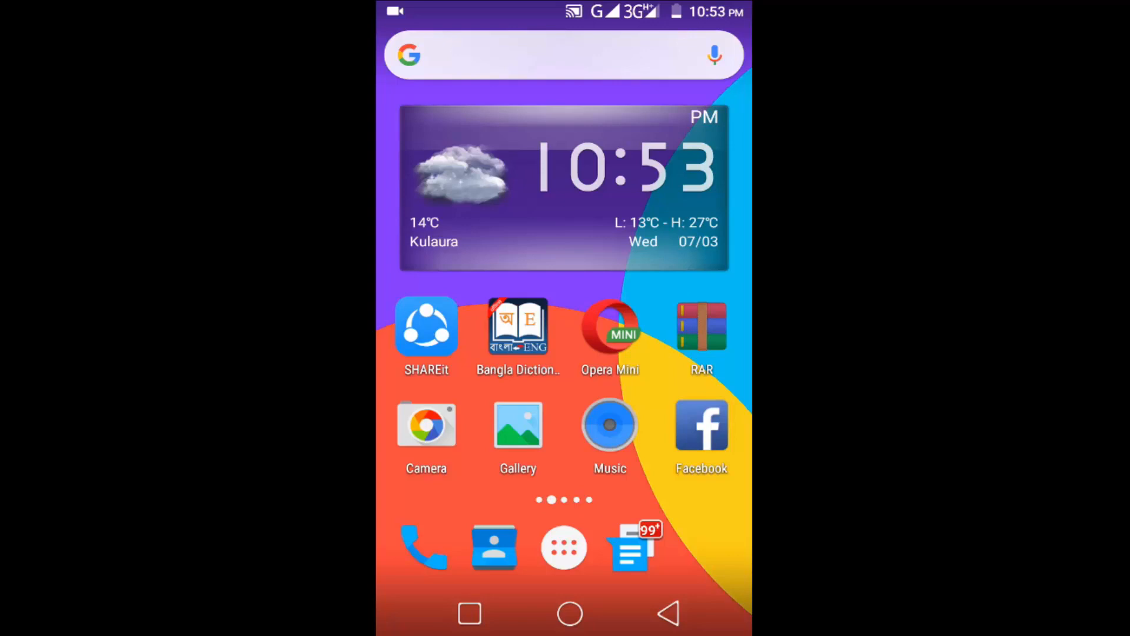
Swipe across the home screen and launch the Google Play Store
scroll(left, 3)
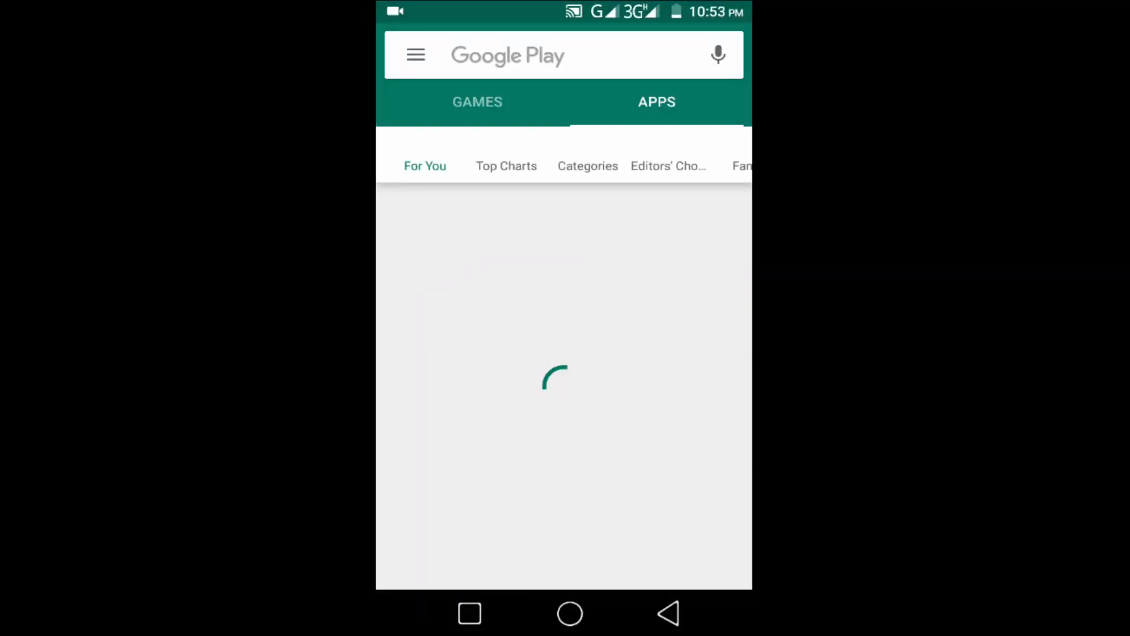
Search the Play Store for 'Ez', pick EZ Voice by IK Multimedia and install it
click(562, 56)
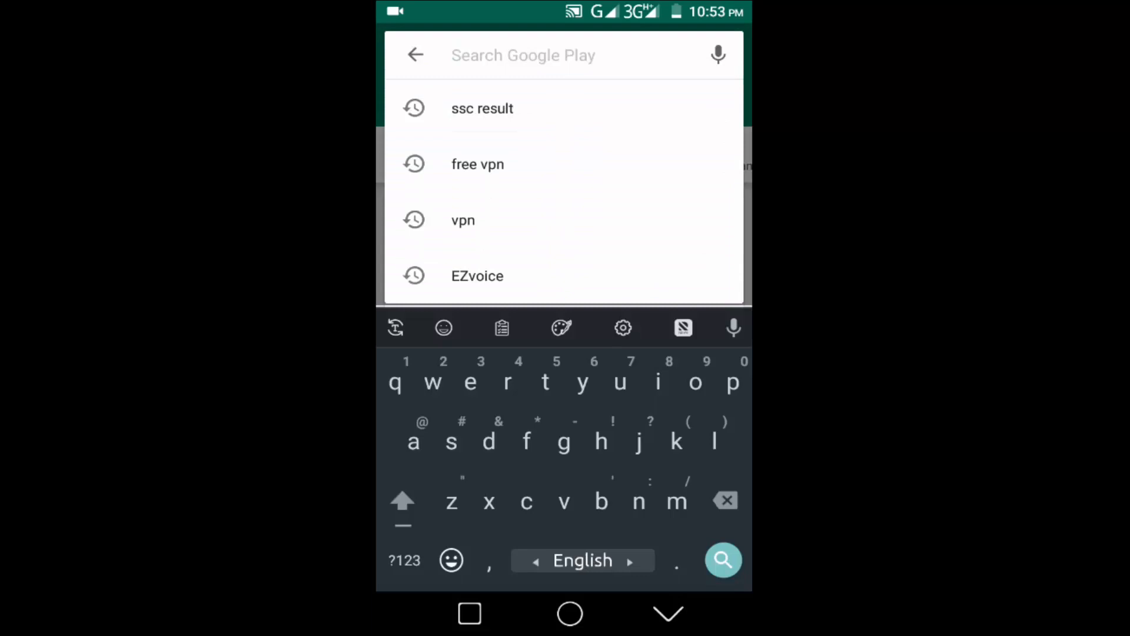
text(Ezvoice)
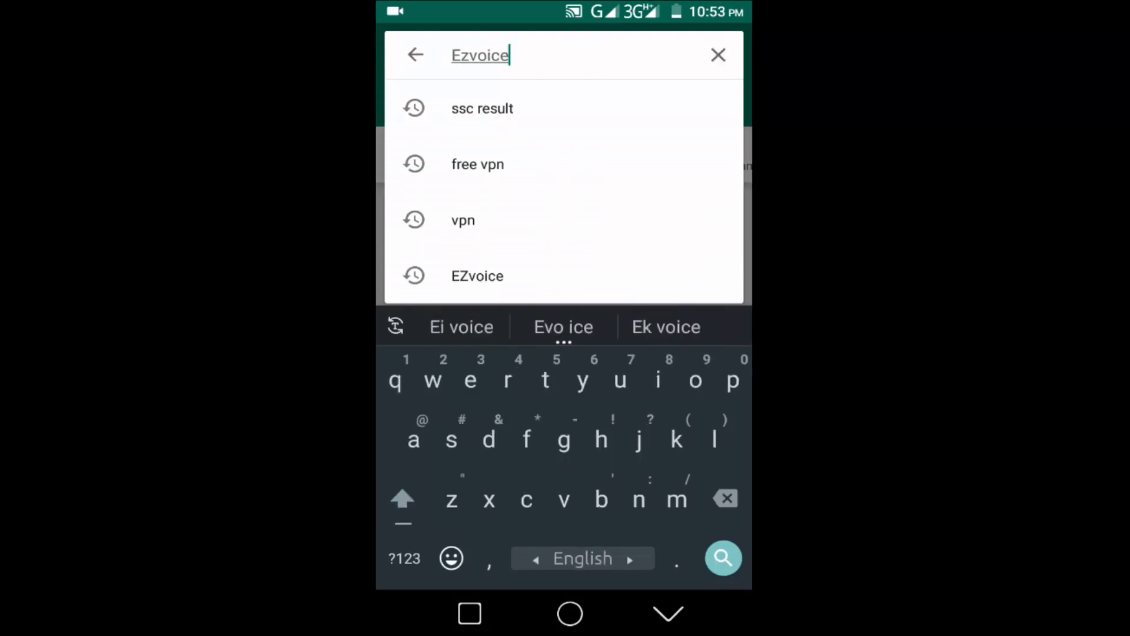
click(723, 558)
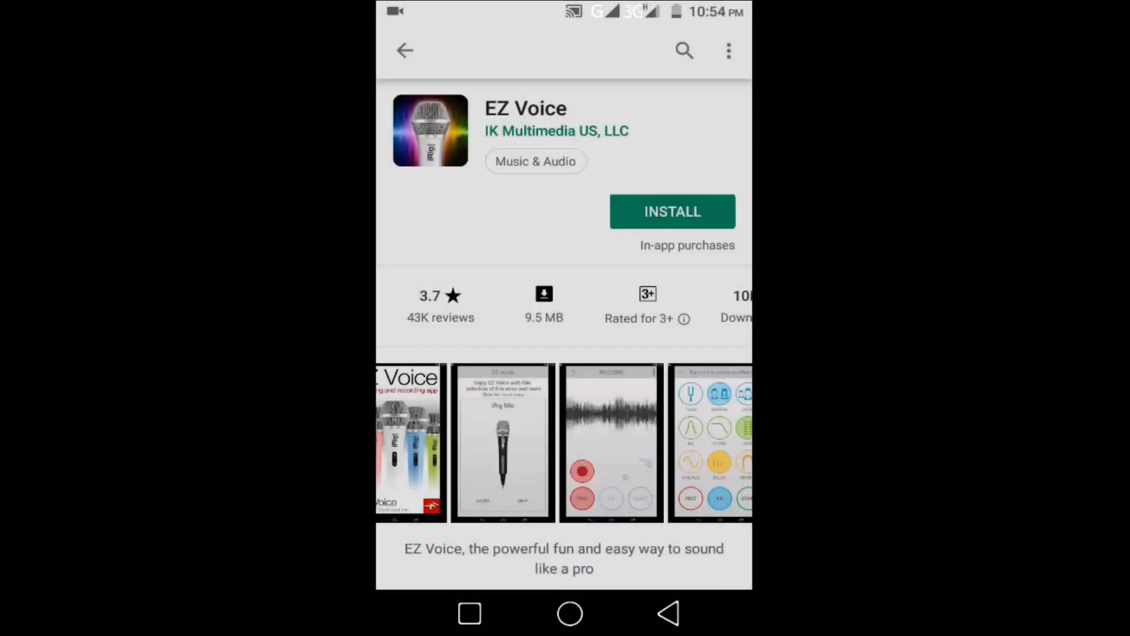
click(672, 211)
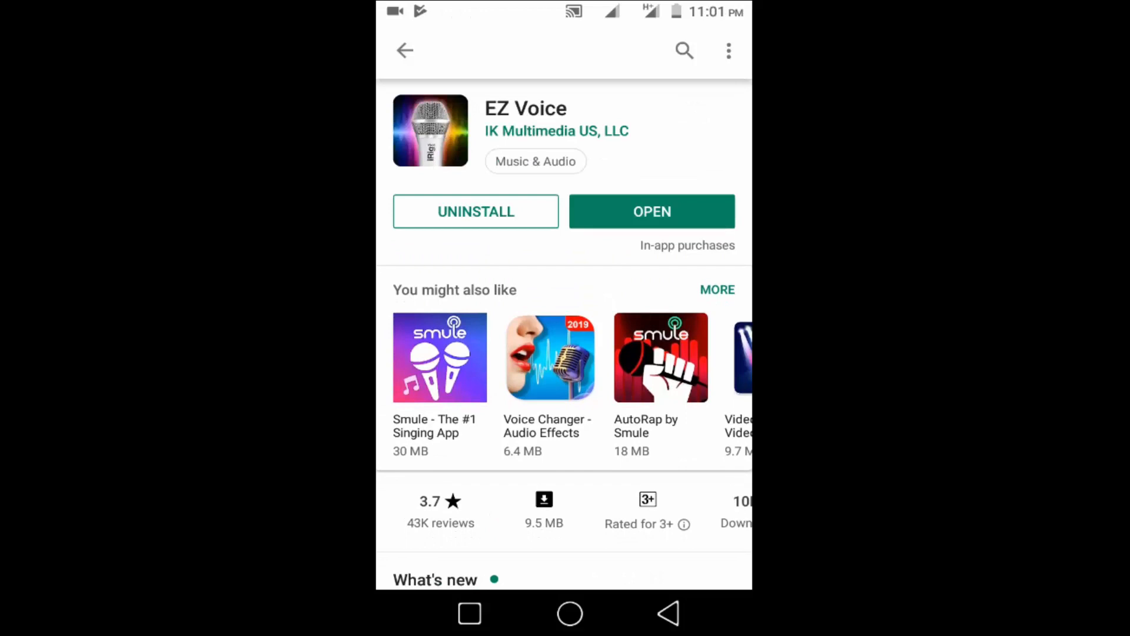
Launch EZ Voice, skip the mic promotion, visit FX and SONG screens, ending on the FX grid
click(651, 210)
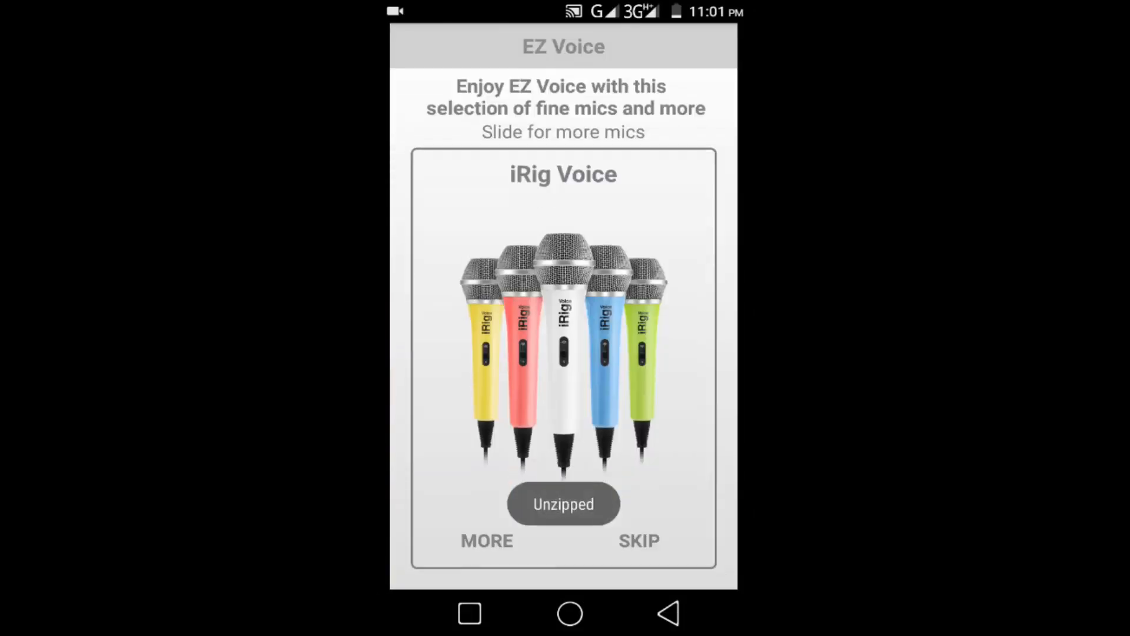
click(636, 541)
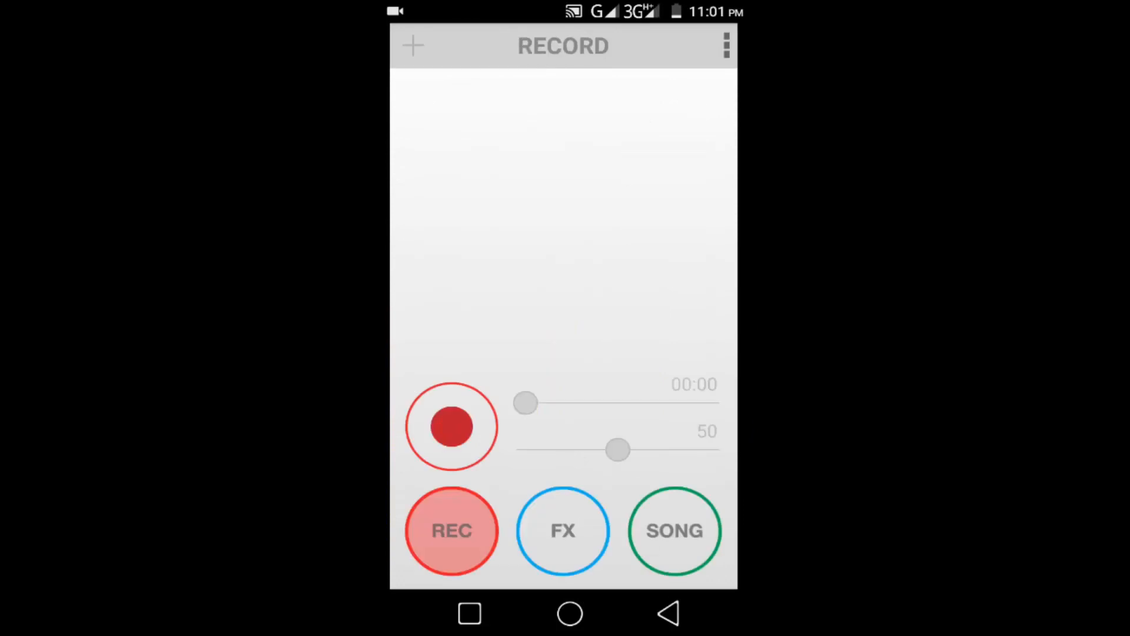
click(562, 531)
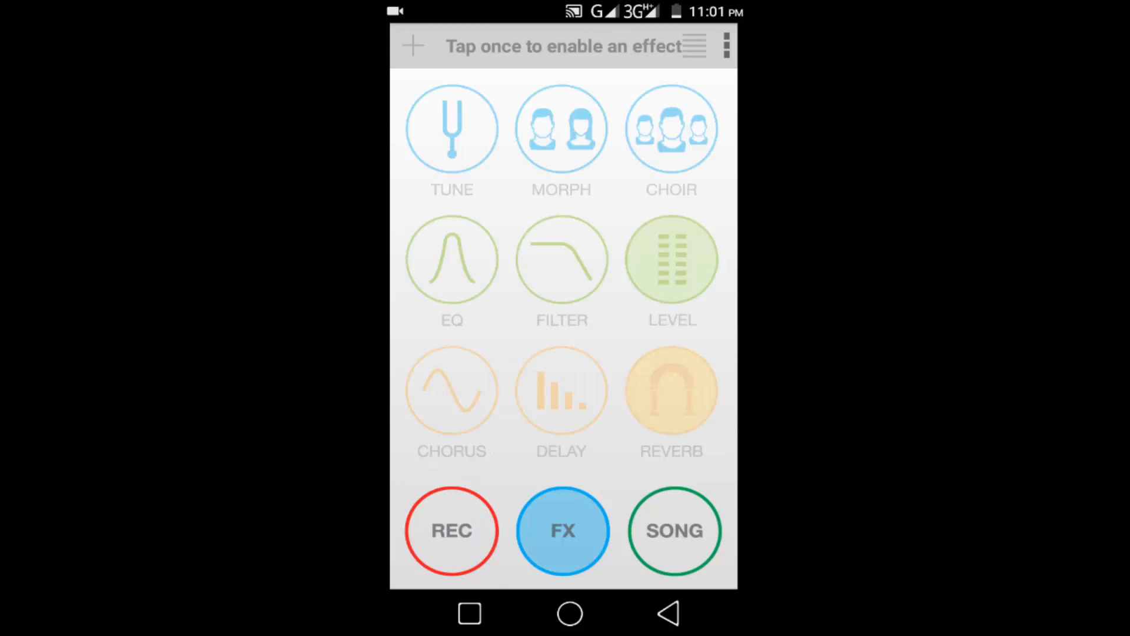
click(673, 531)
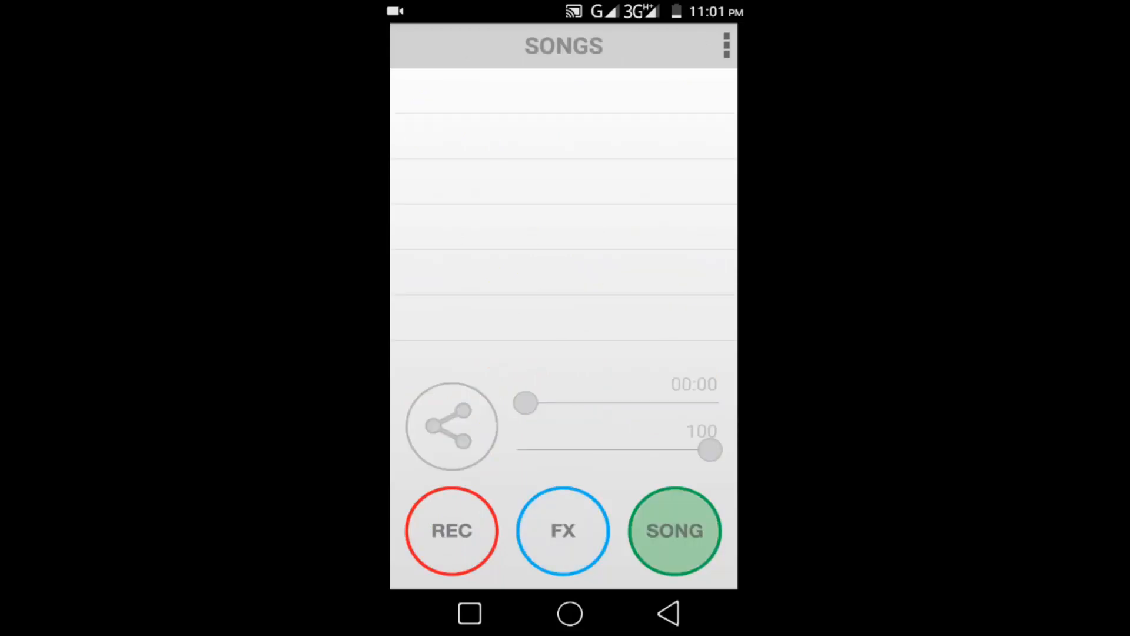
click(563, 531)
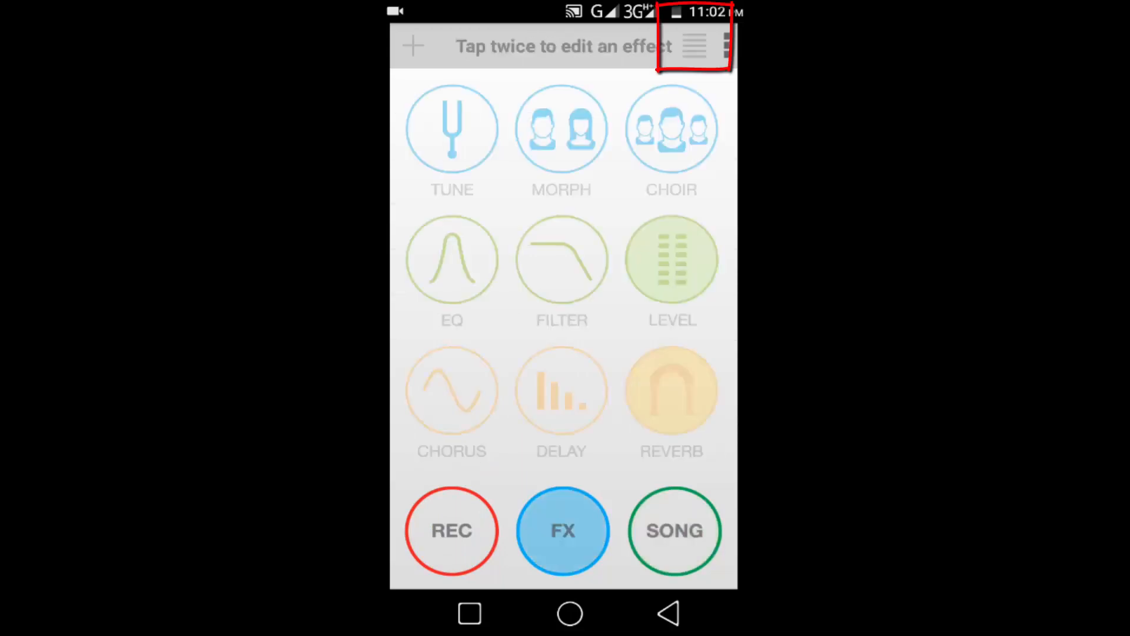
Apply a preset from the presets list, enabling every effect except reverb
click(694, 46)
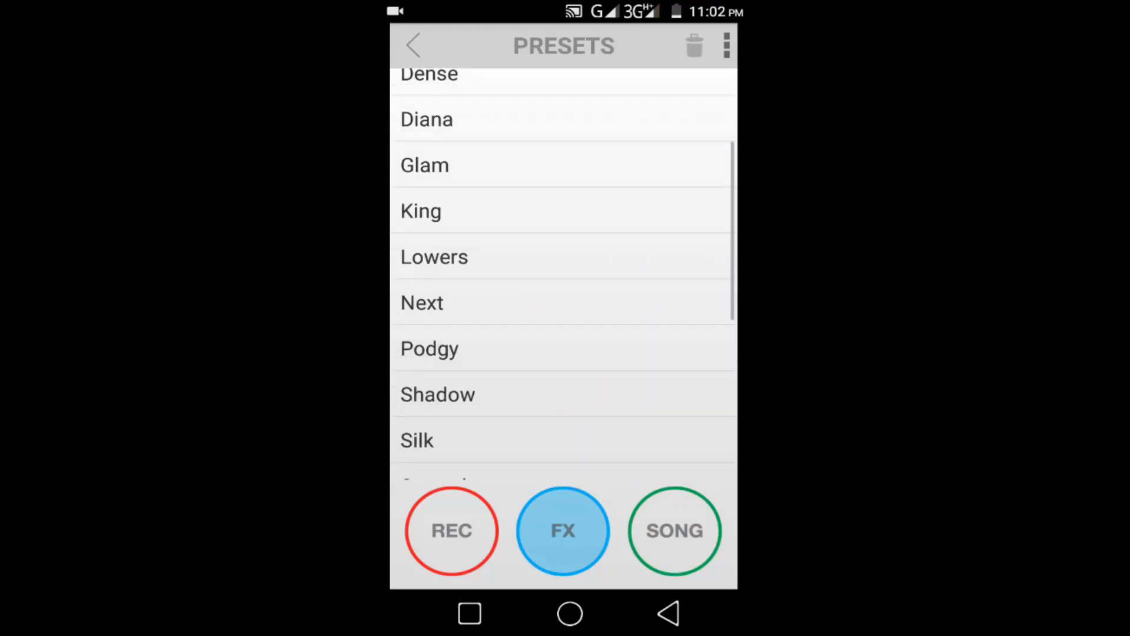
click(562, 530)
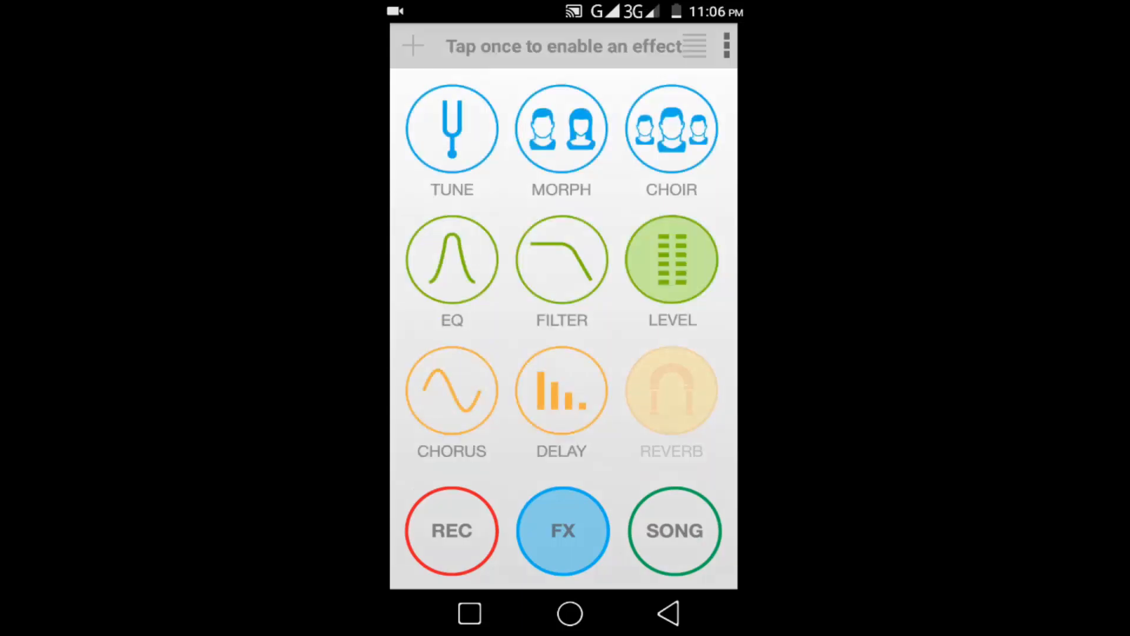
Record a vocal take of about 40 seconds on the REC screen, then stop
click(451, 531)
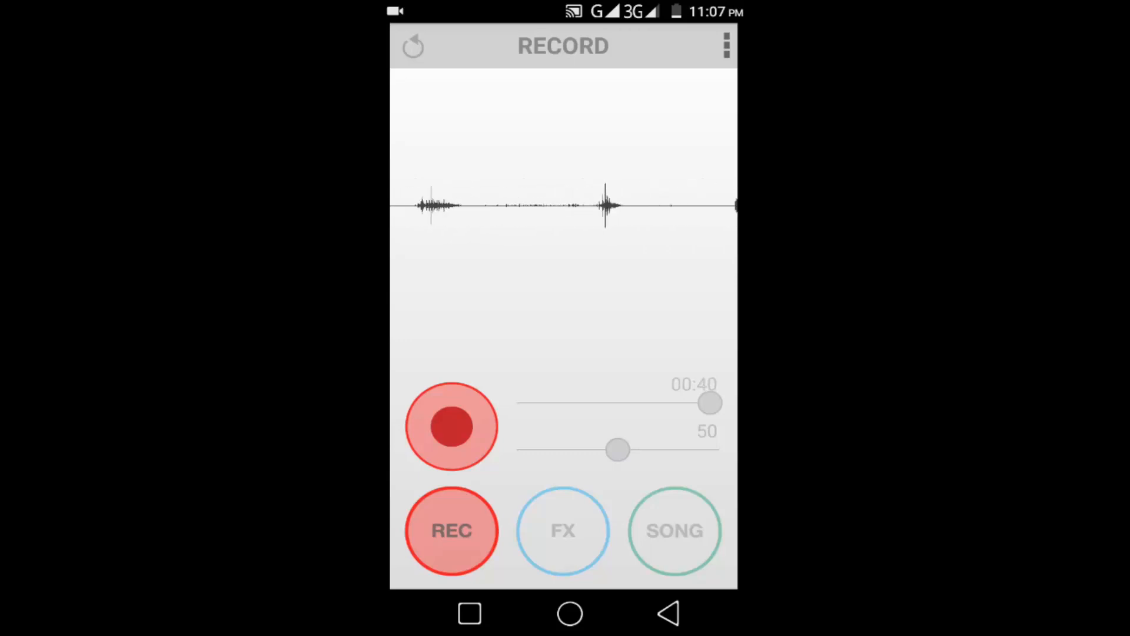
click(562, 530)
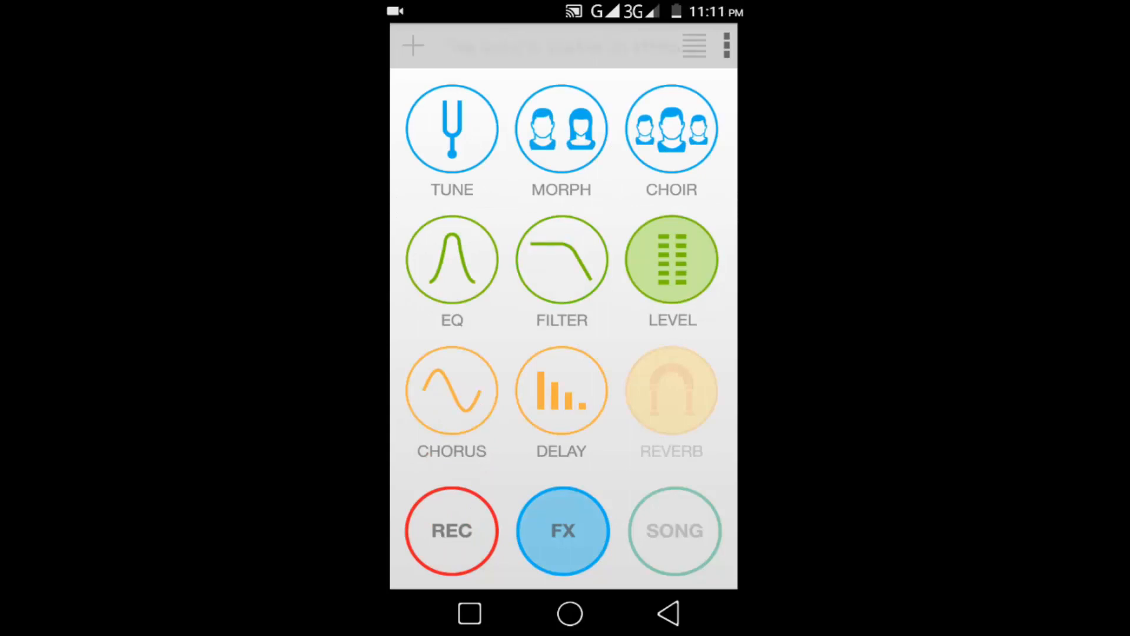
Set Level with moderate Comp and high Output, return to the grid and pick Tune
click(670, 259)
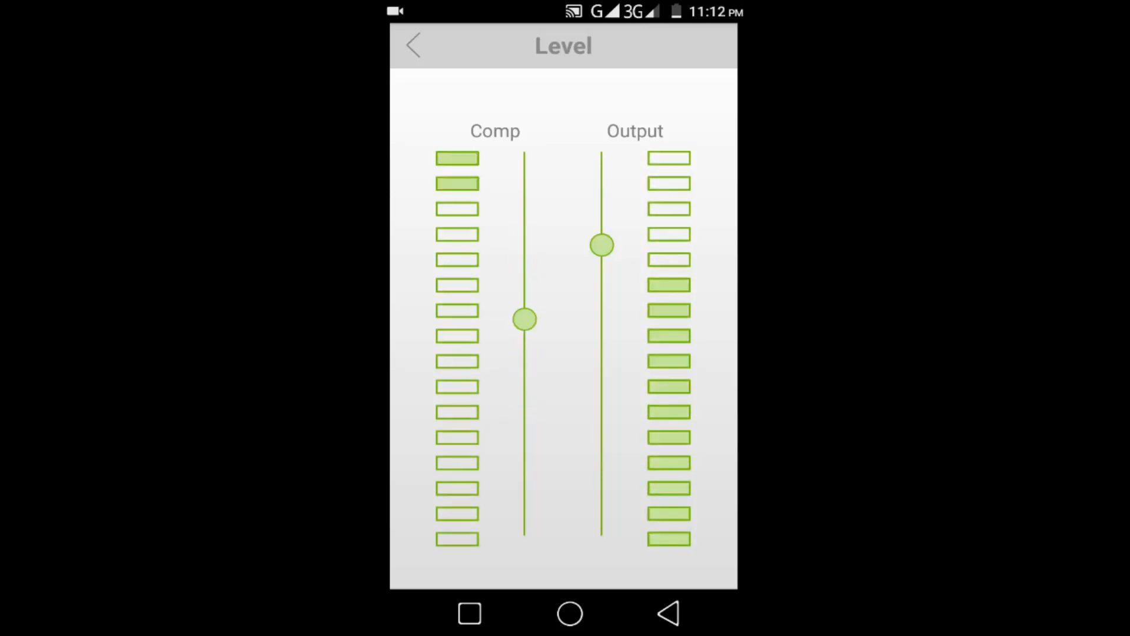
click(413, 46)
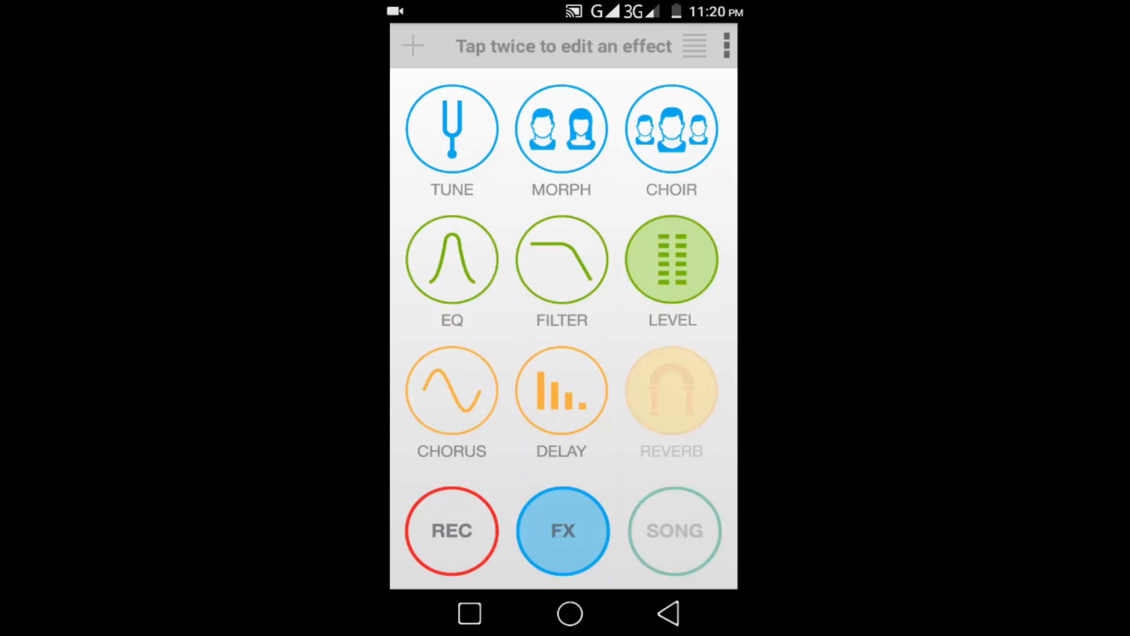
click(452, 128)
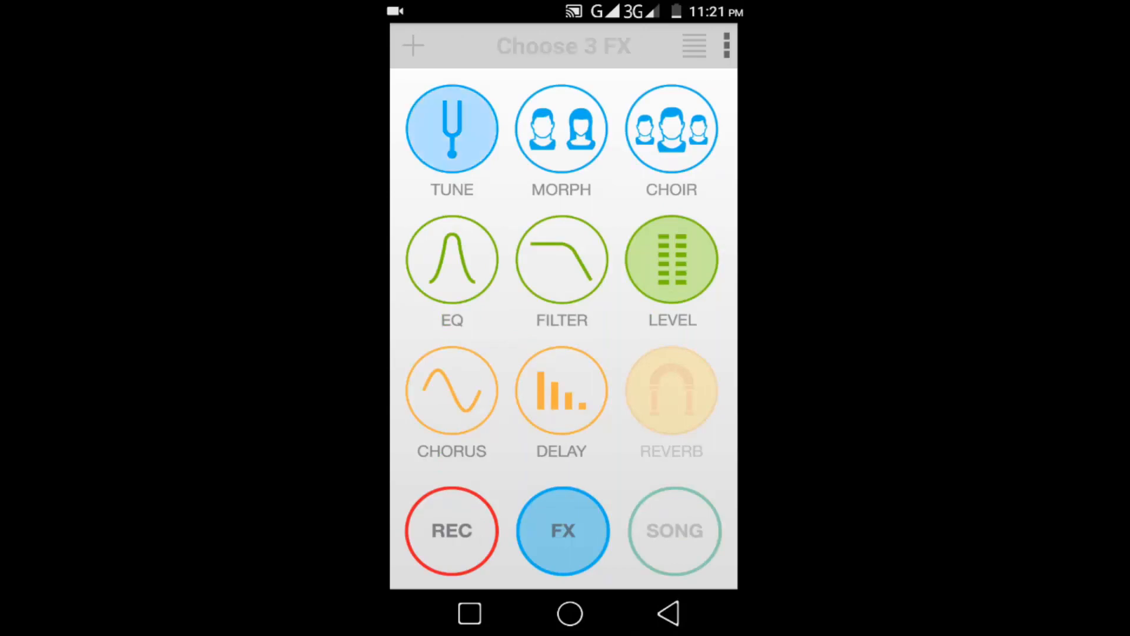
Set Tune to scale LOC in key A, leave its settings and record a 23-second take
click(450, 129)
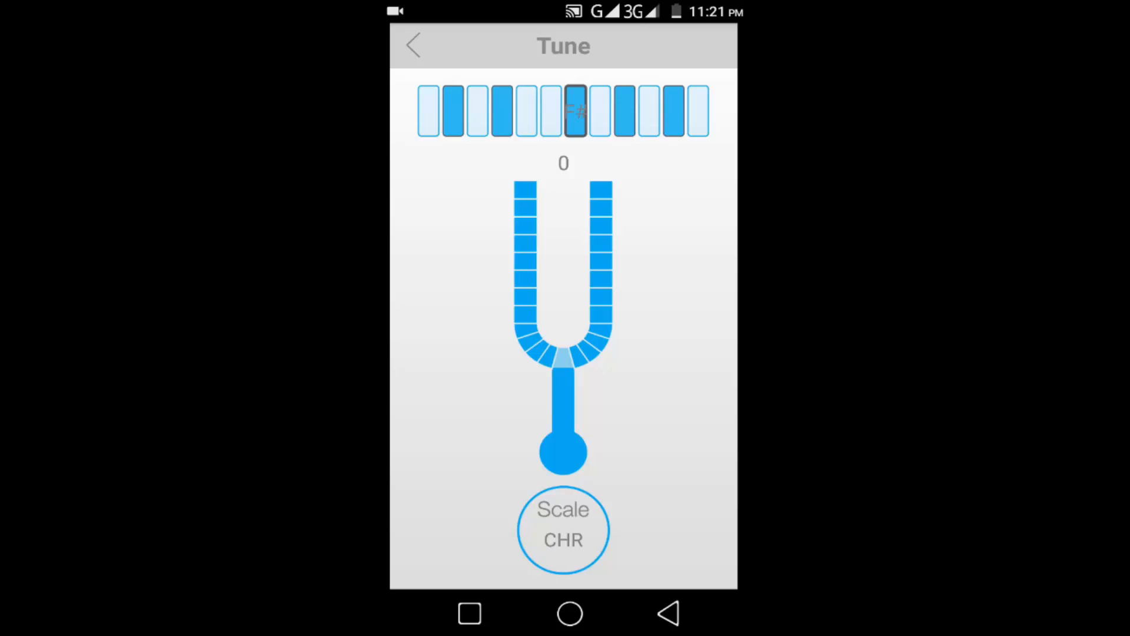
click(562, 529)
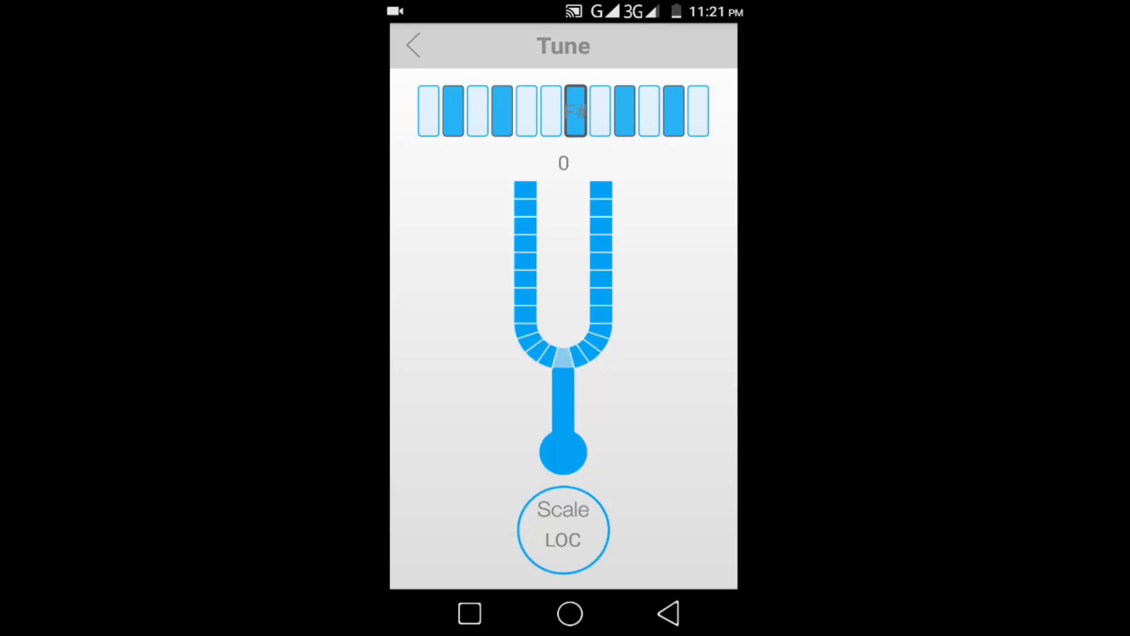
click(647, 110)
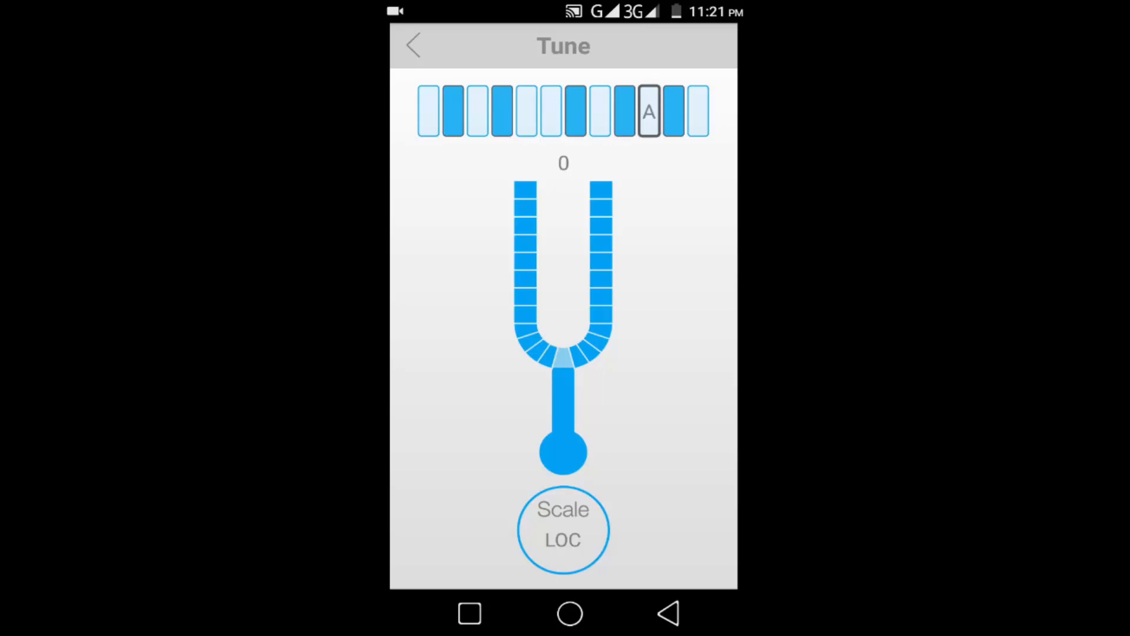
click(563, 529)
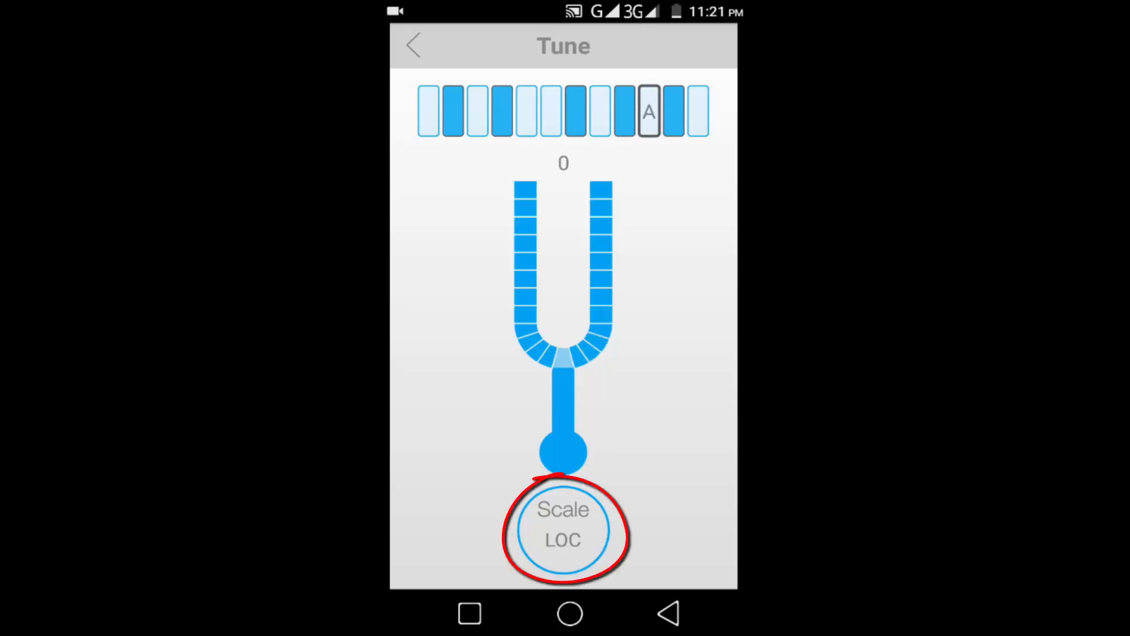
click(564, 529)
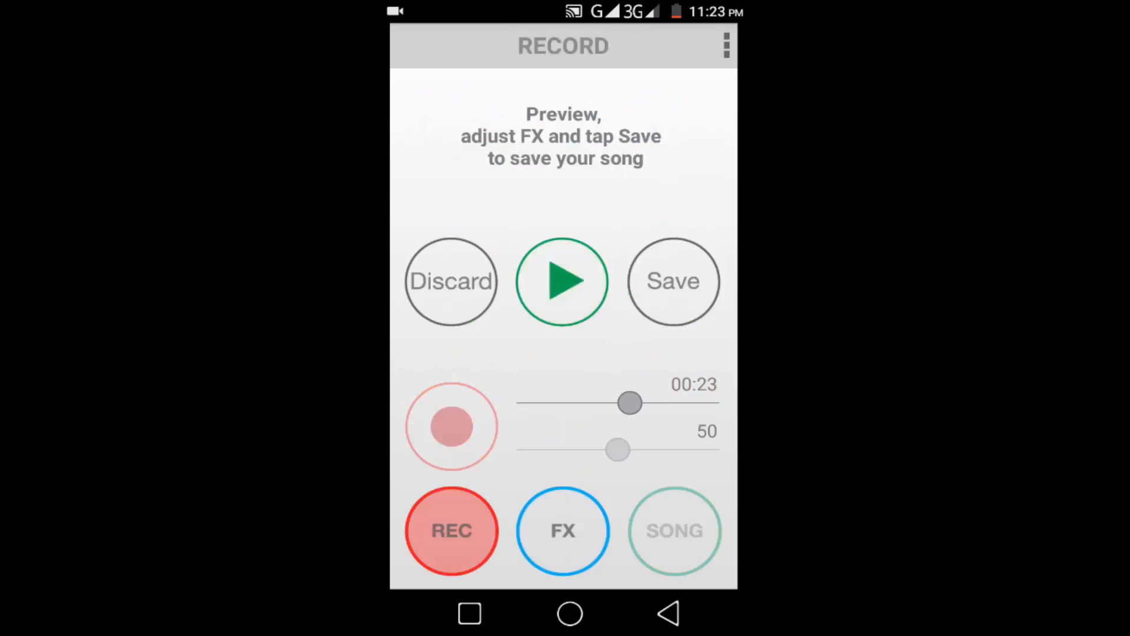
Enable Delay with a 348.0 time alongside Tune and Level, then return to the effects grid
click(562, 530)
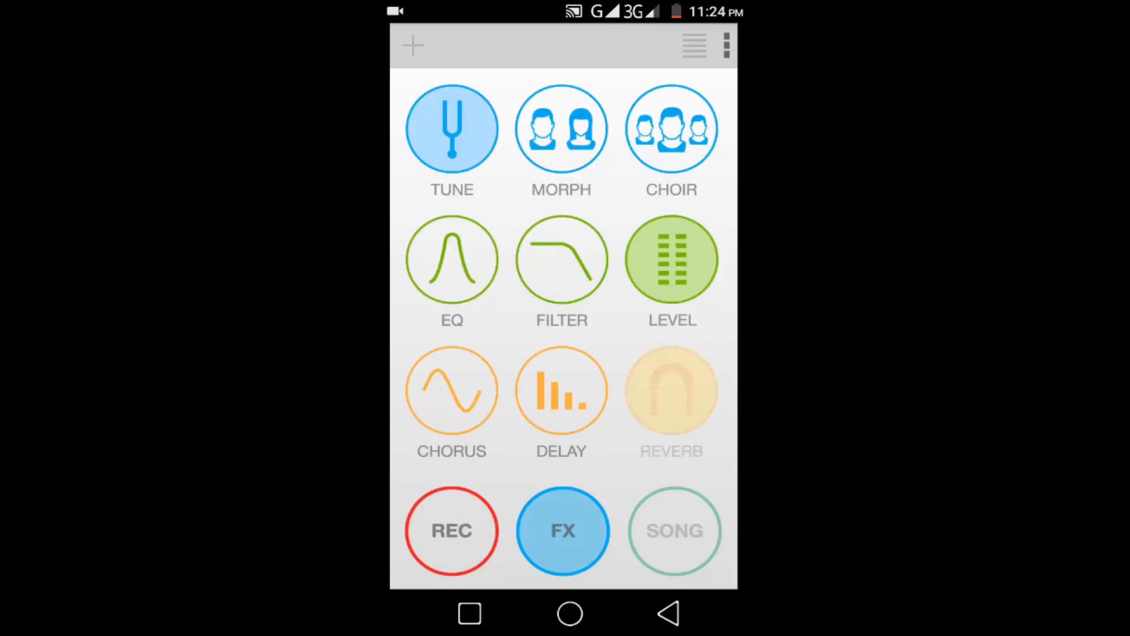
click(561, 390)
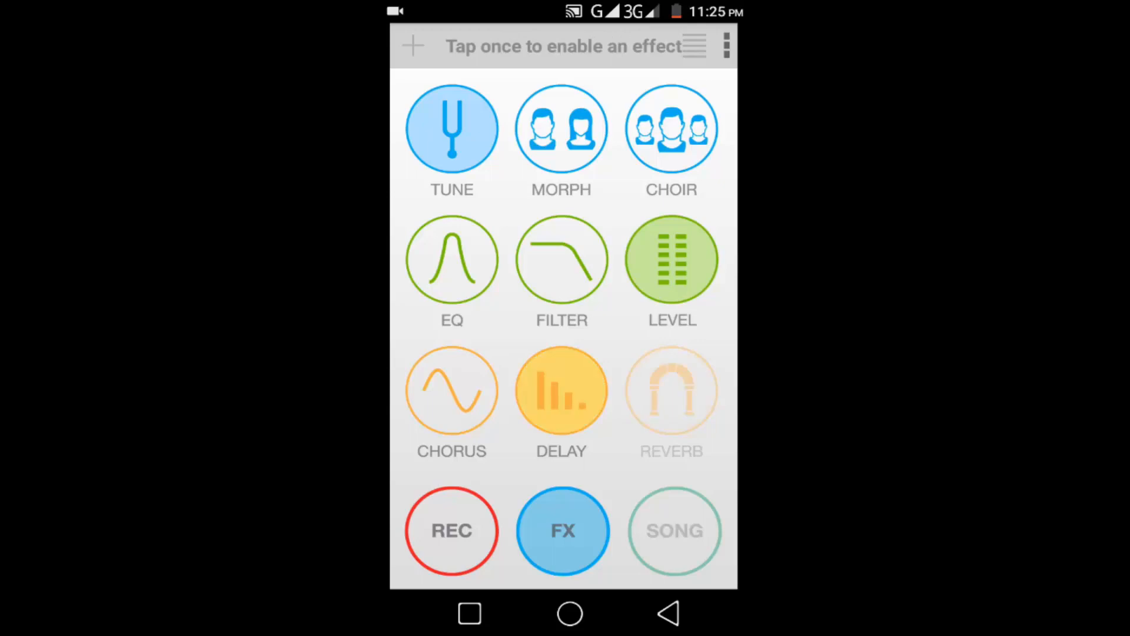
click(561, 391)
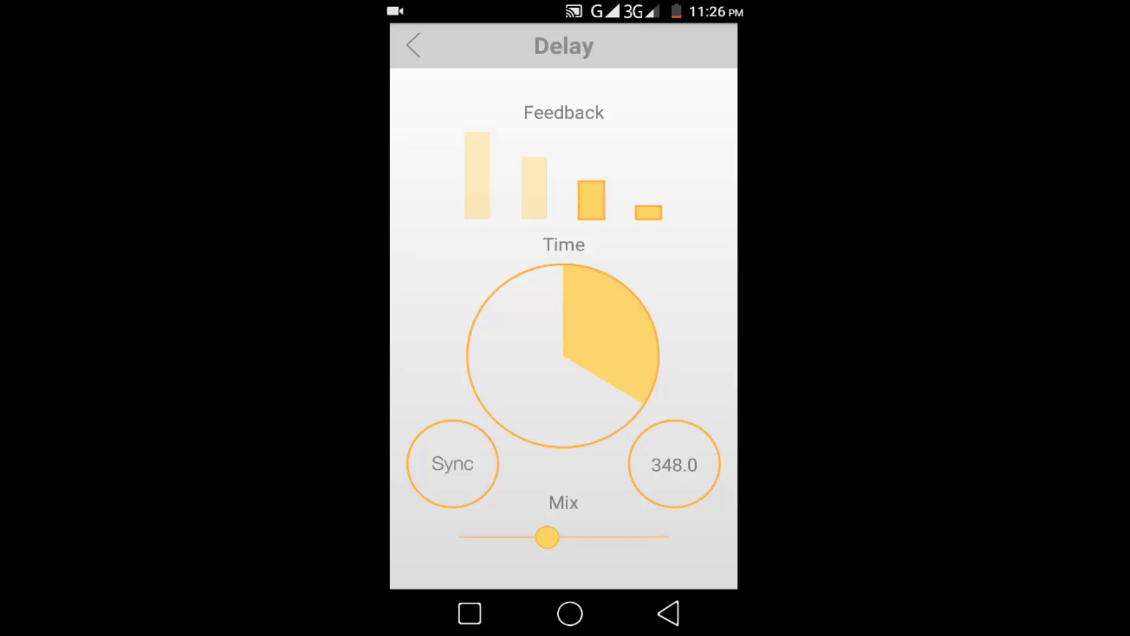
click(413, 44)
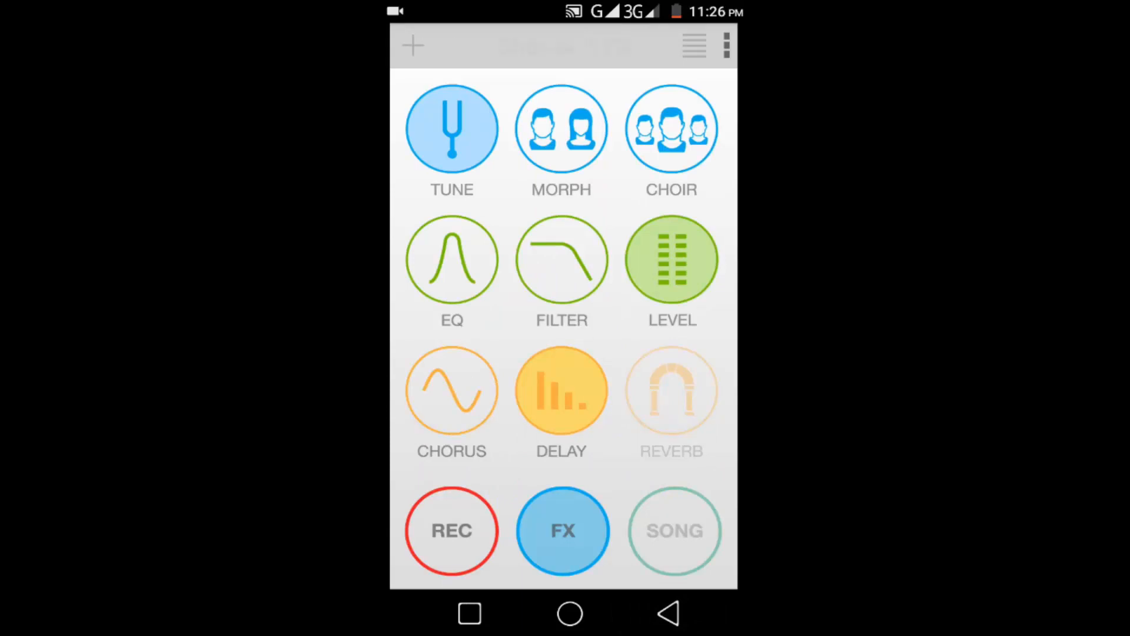
click(450, 531)
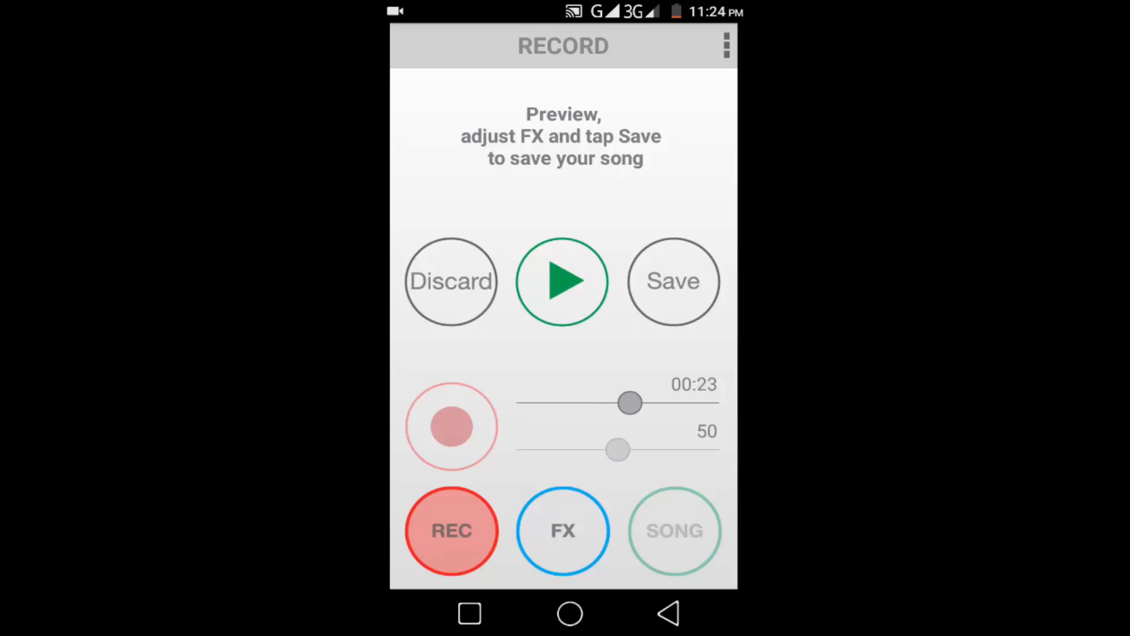
click(562, 531)
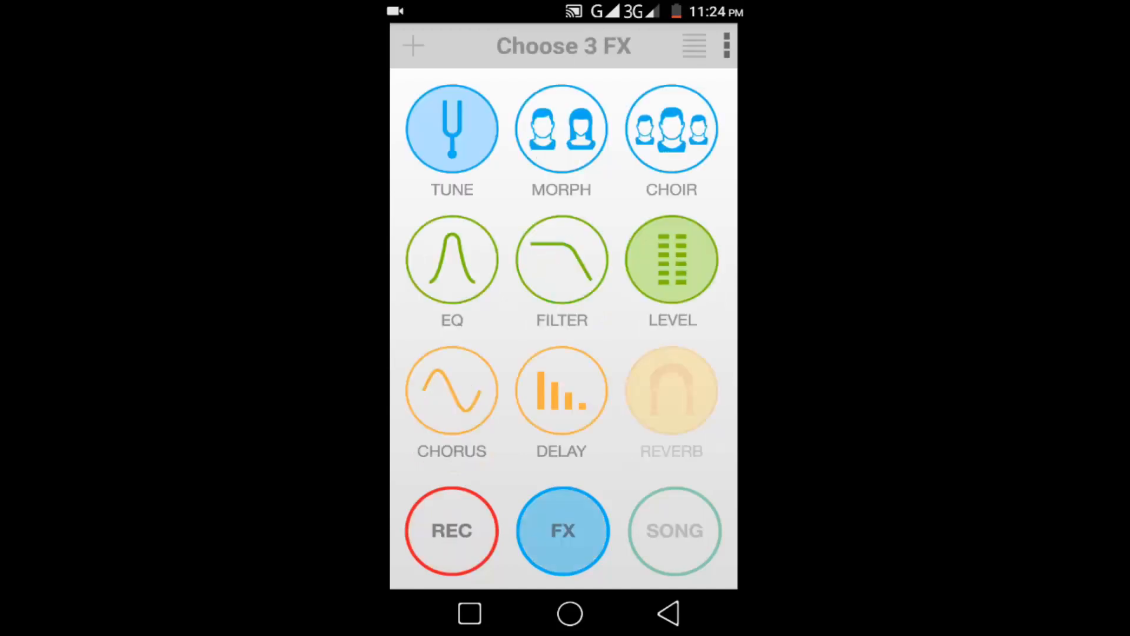